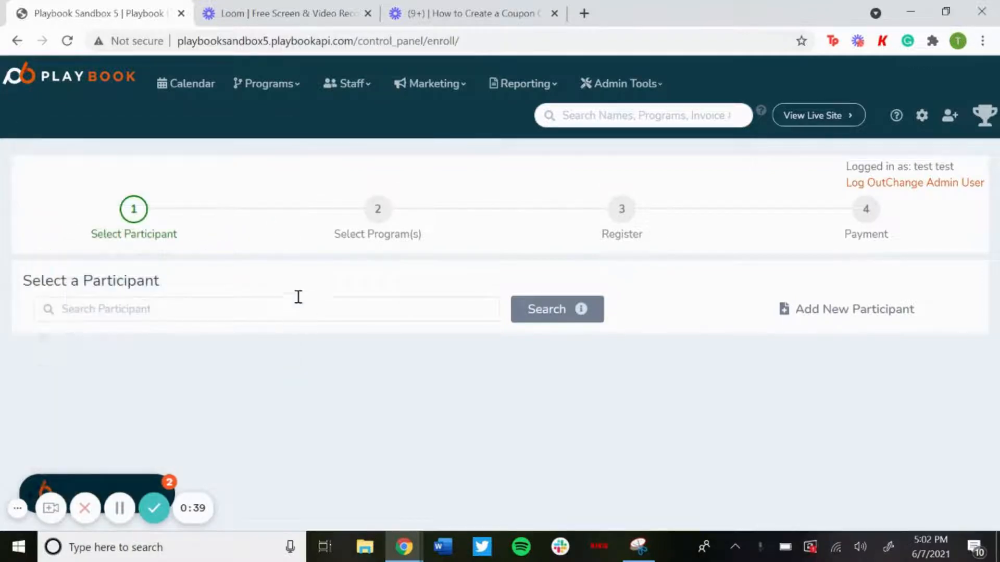
- Start a new participant named Test Test instead of looking up an existing one
left_click(265, 310)
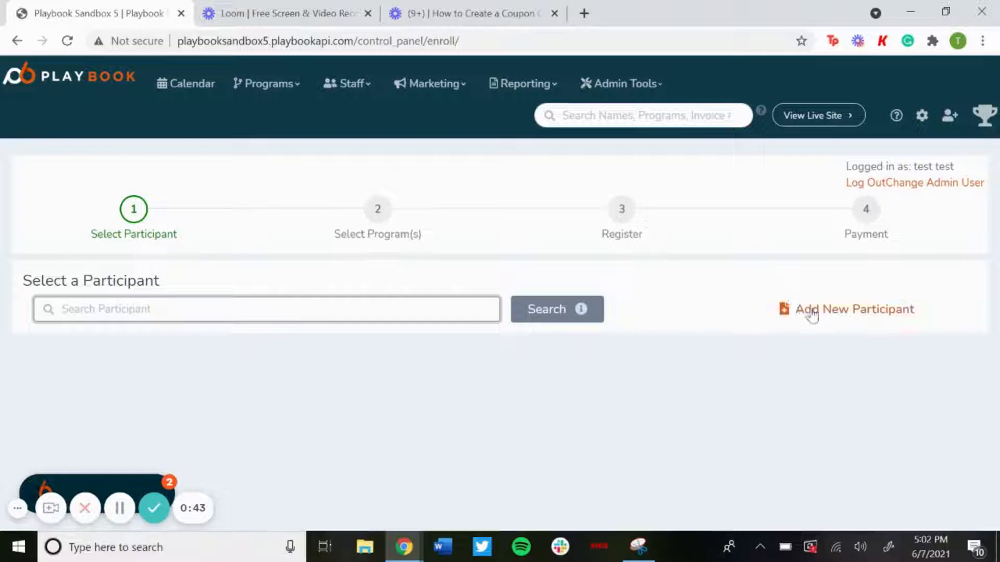
left_click(854, 310)
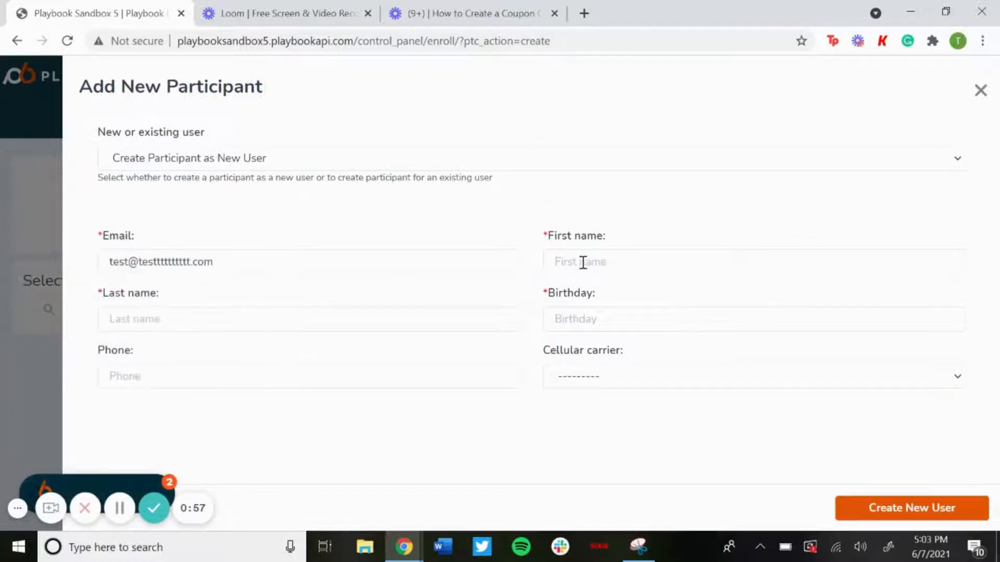
type("Test")
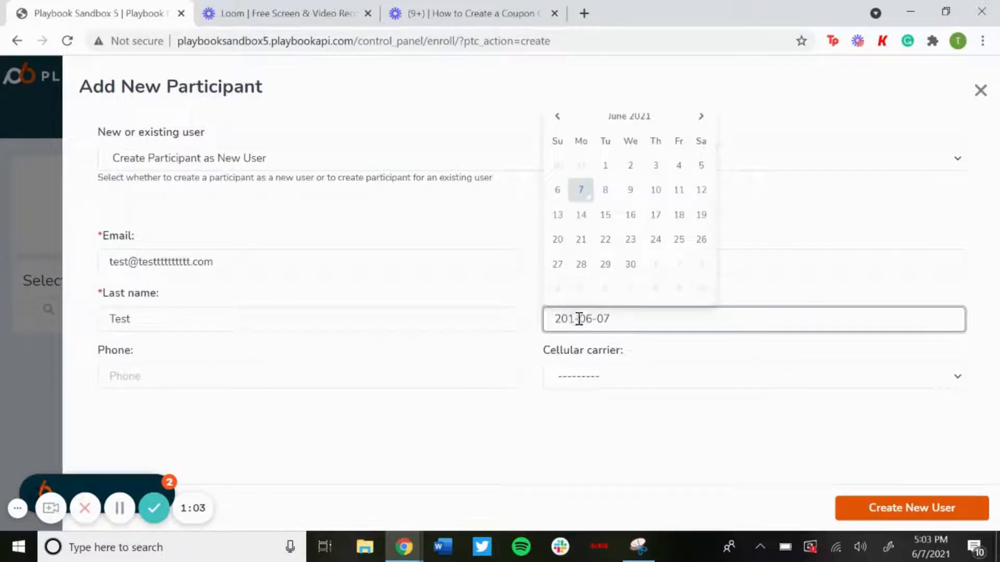
left_click(308, 376)
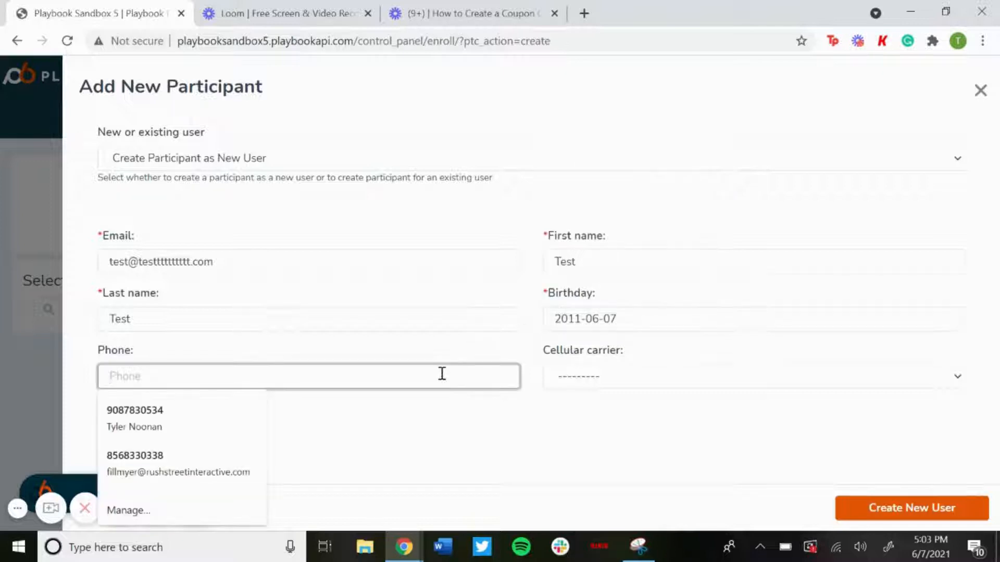
type("7771117777")
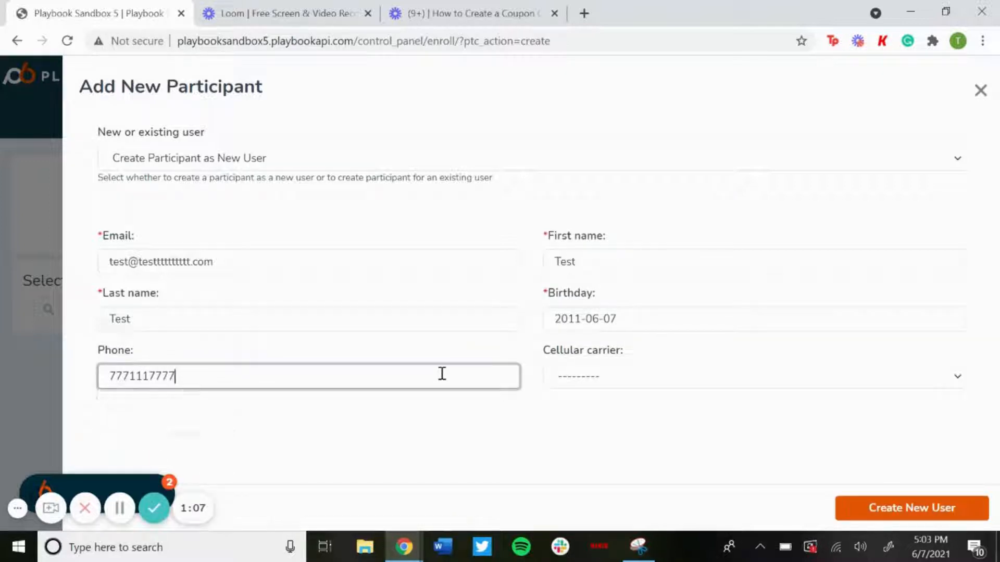
left_click(752, 376)
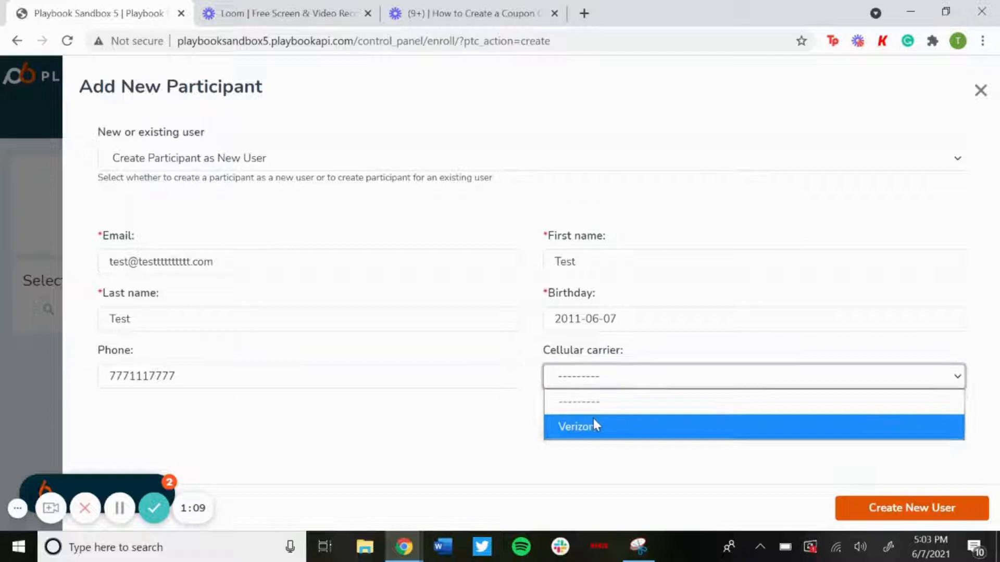
left_click(575, 426)
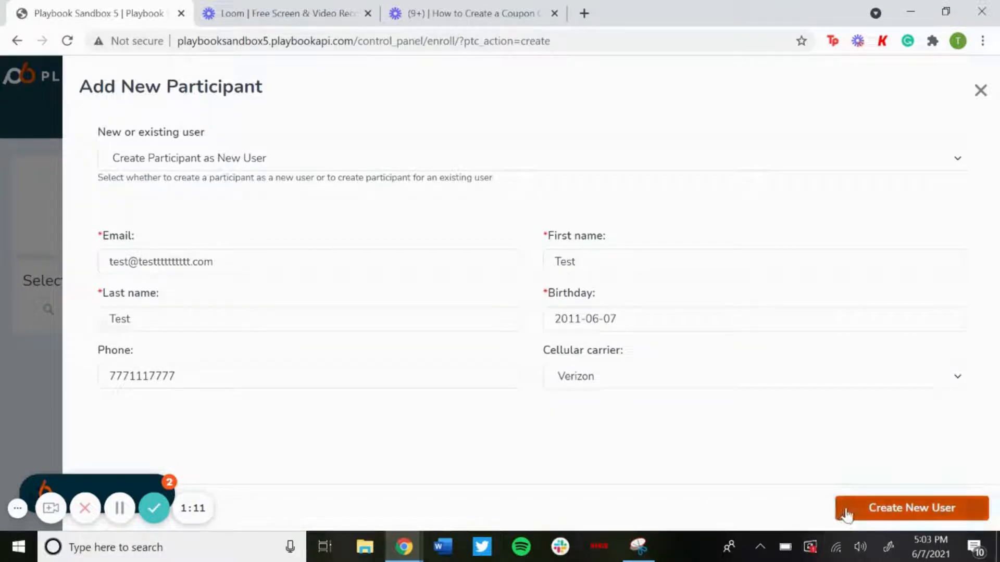
left_click(911, 508)
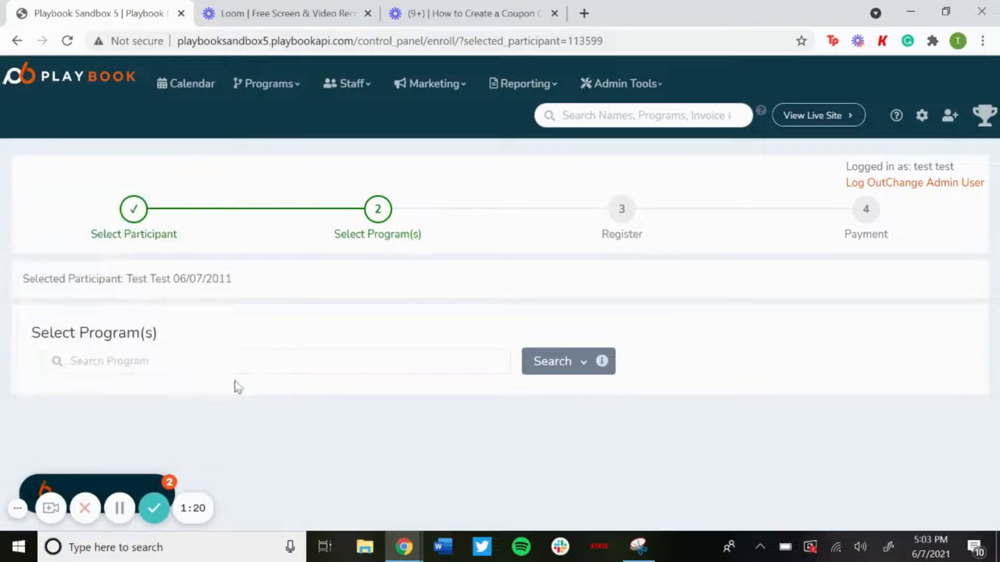
- Search 'socc' and choose the Soccer Camp class package as the program
type("socc")
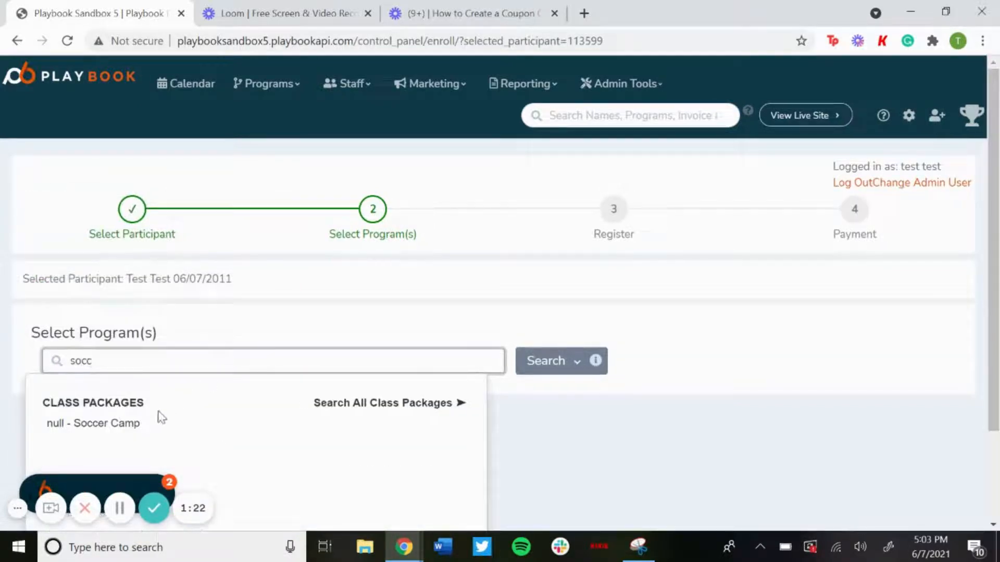
left_click(93, 424)
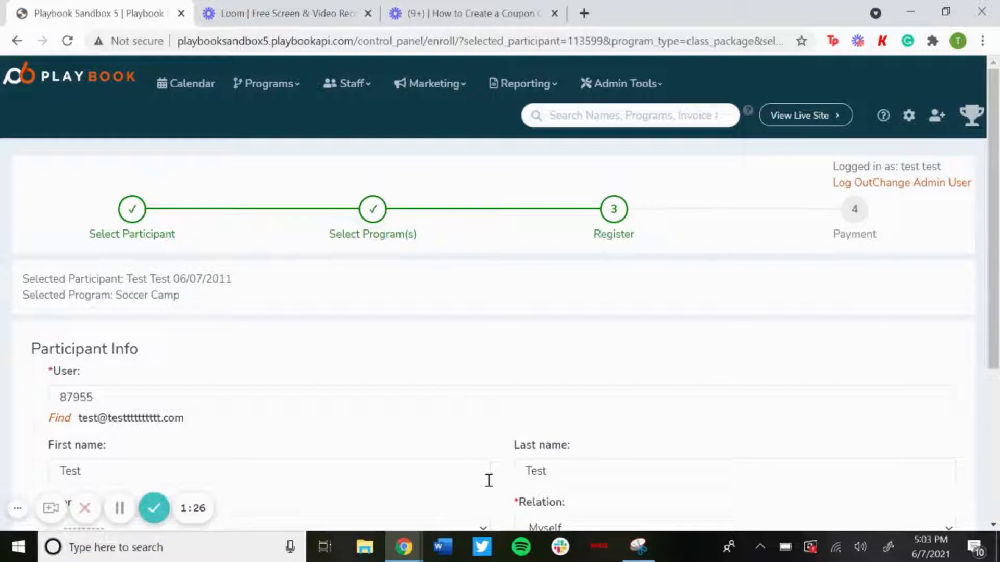
- Set the participant's gender to Male on the registration form totalling $10.00
scroll("down", 3)
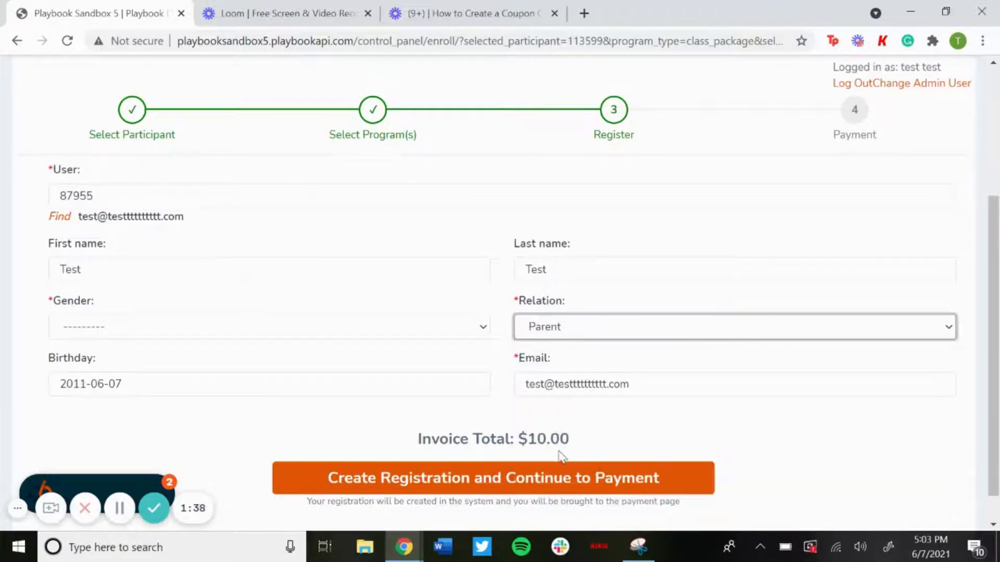
left_click(269, 326)
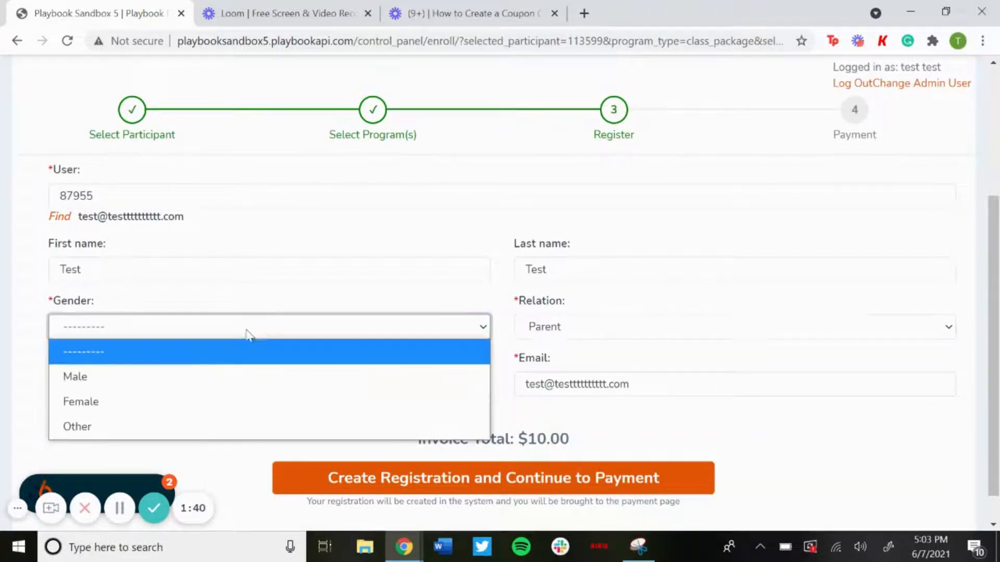
mouse_move(77, 427)
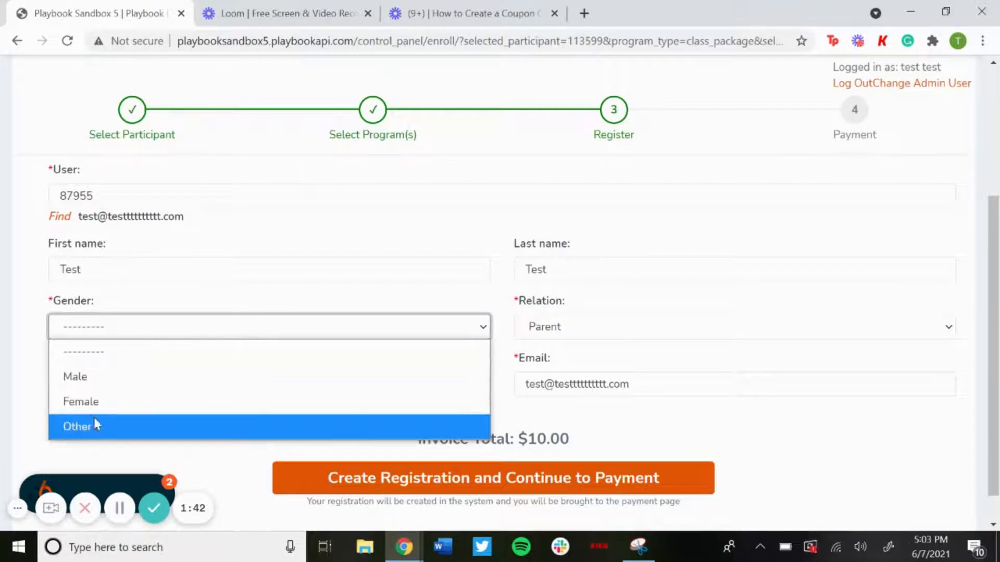
left_click(75, 376)
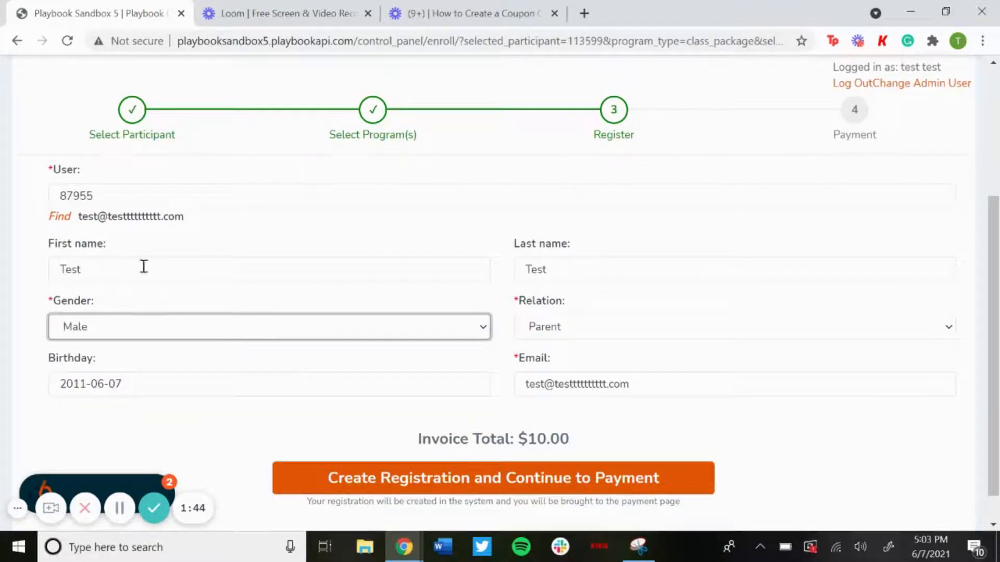
scroll("down", 3)
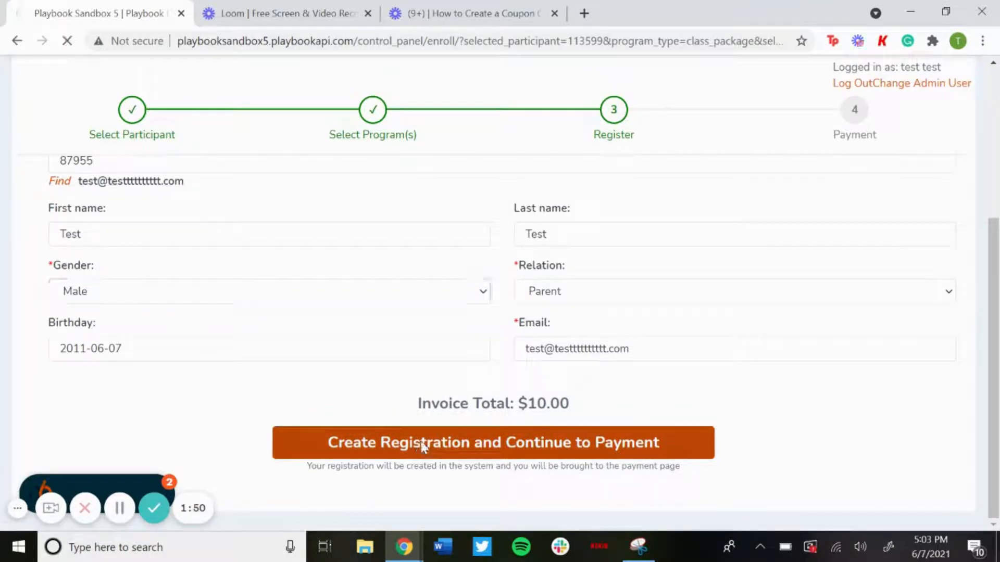
- Create the registration and review the $10.00 Soccer Camp invoice in the payment dialog
left_click(493, 442)
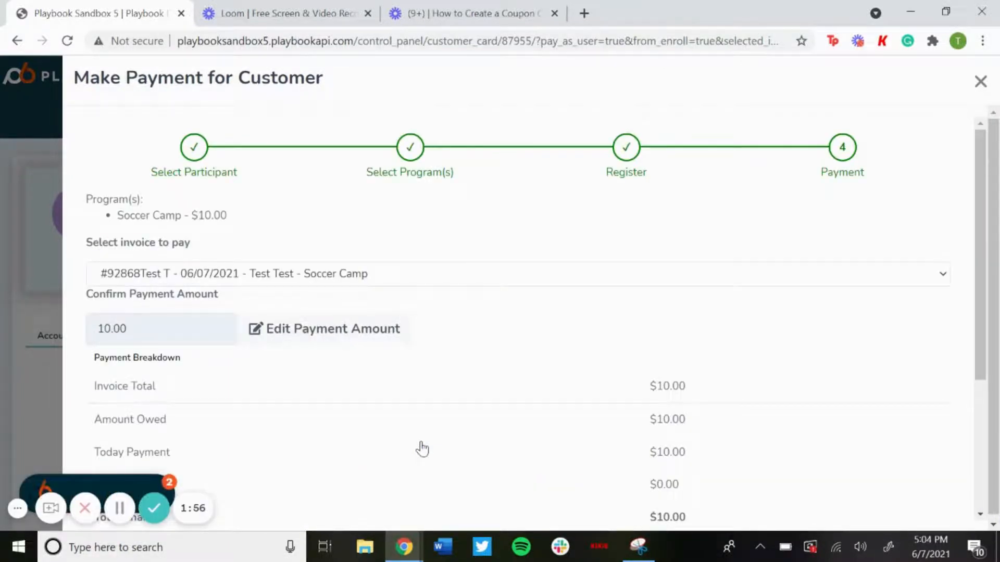
left_click(45, 485)
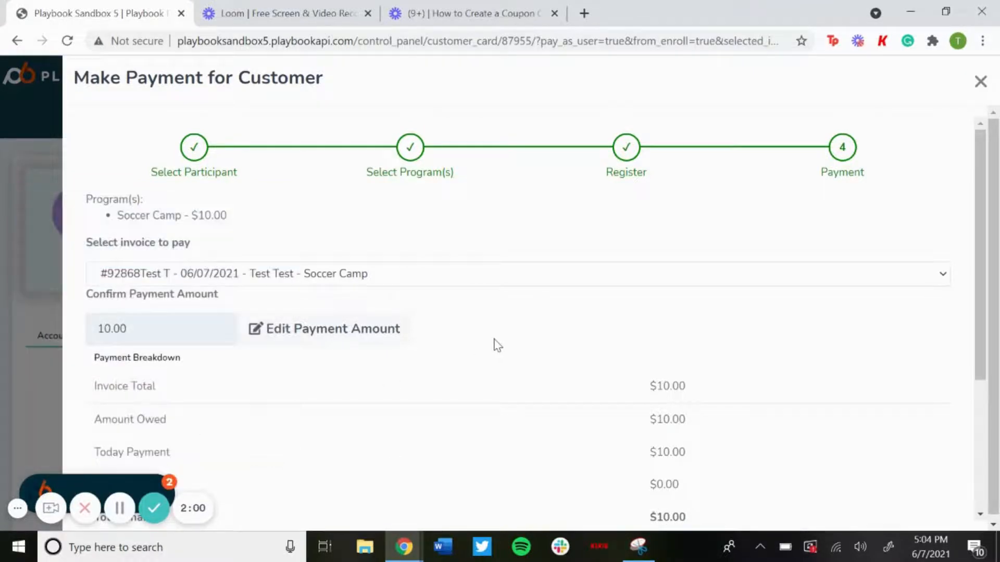
scroll("down", 3)
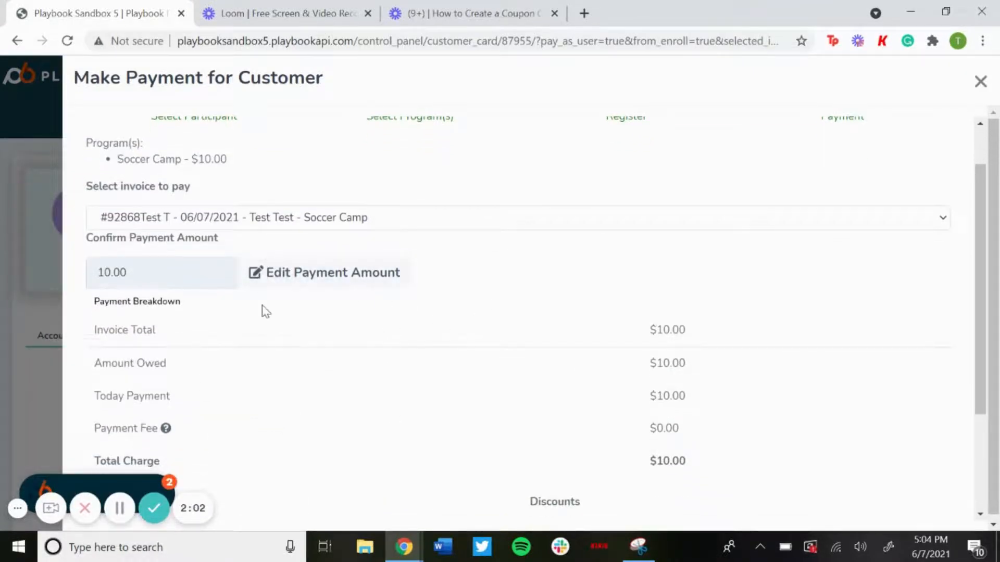
scroll("down", 3)
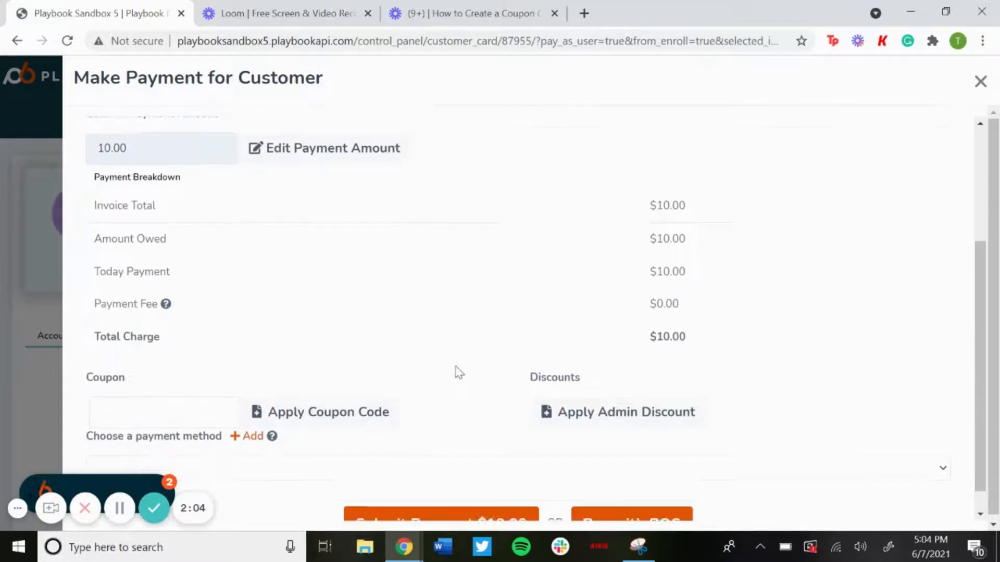
scroll("down", 3)
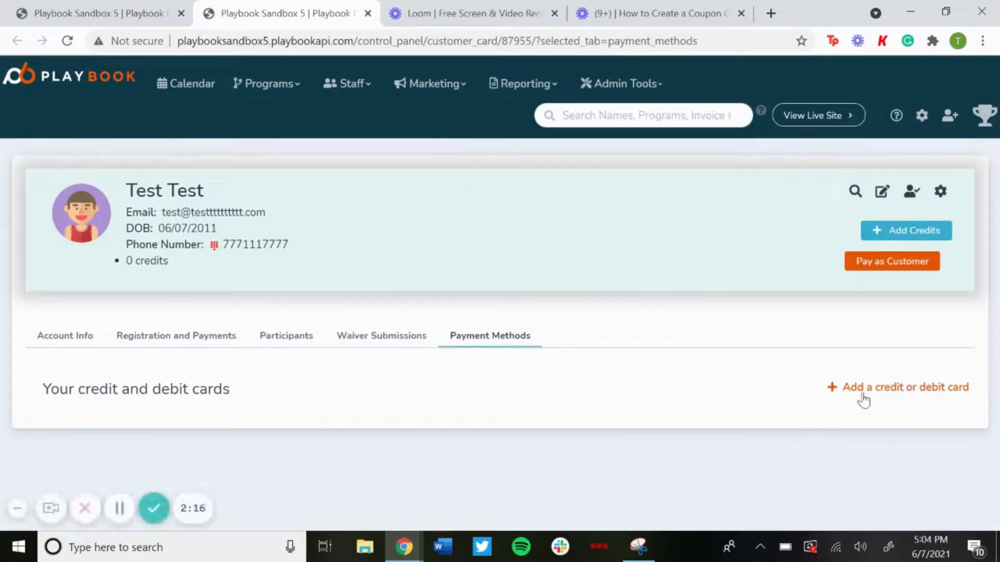
- View the customer's Payment Methods in another tab, then return to the pending payment
left_click(903, 388)
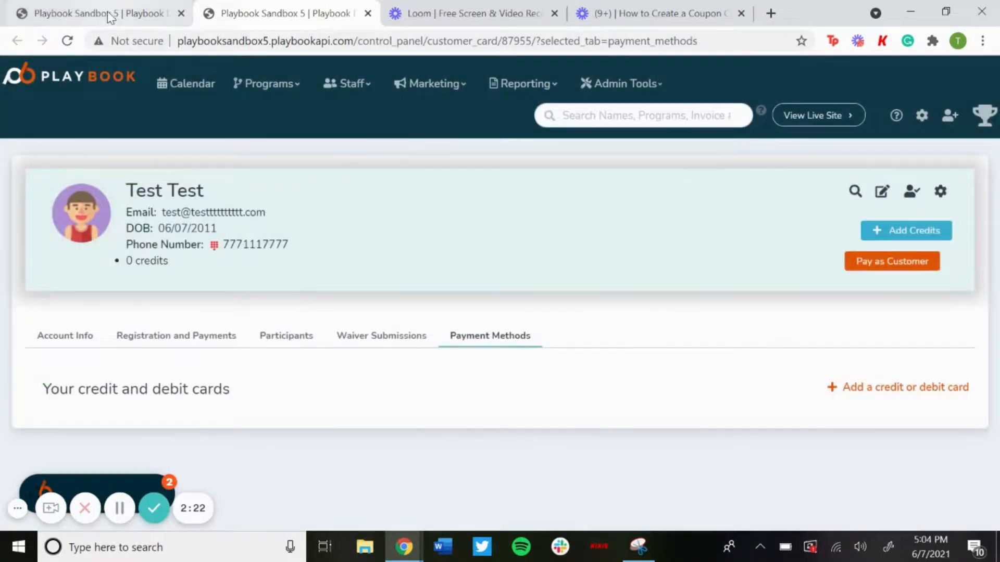
left_click(891, 261)
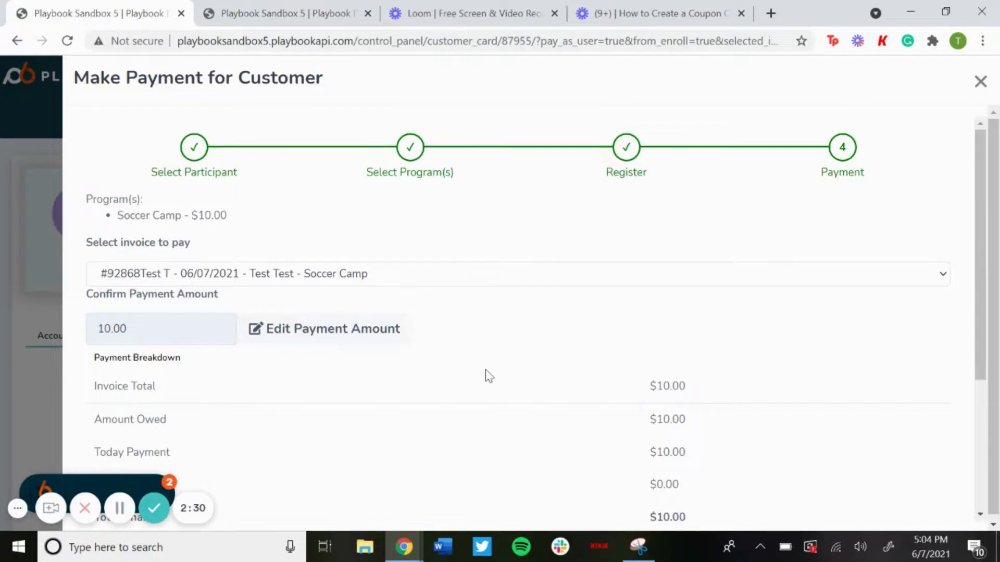
mouse_move(408, 346)
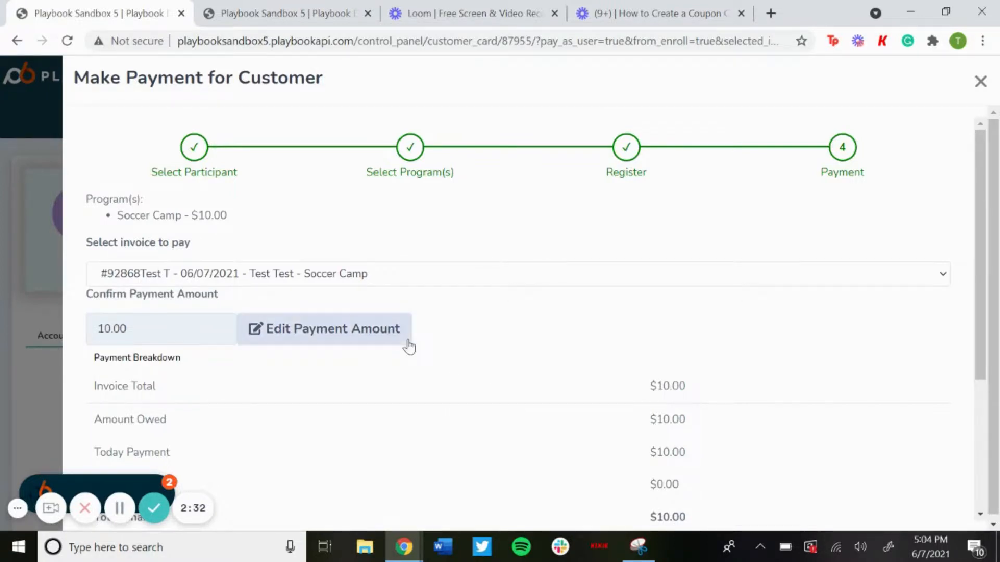